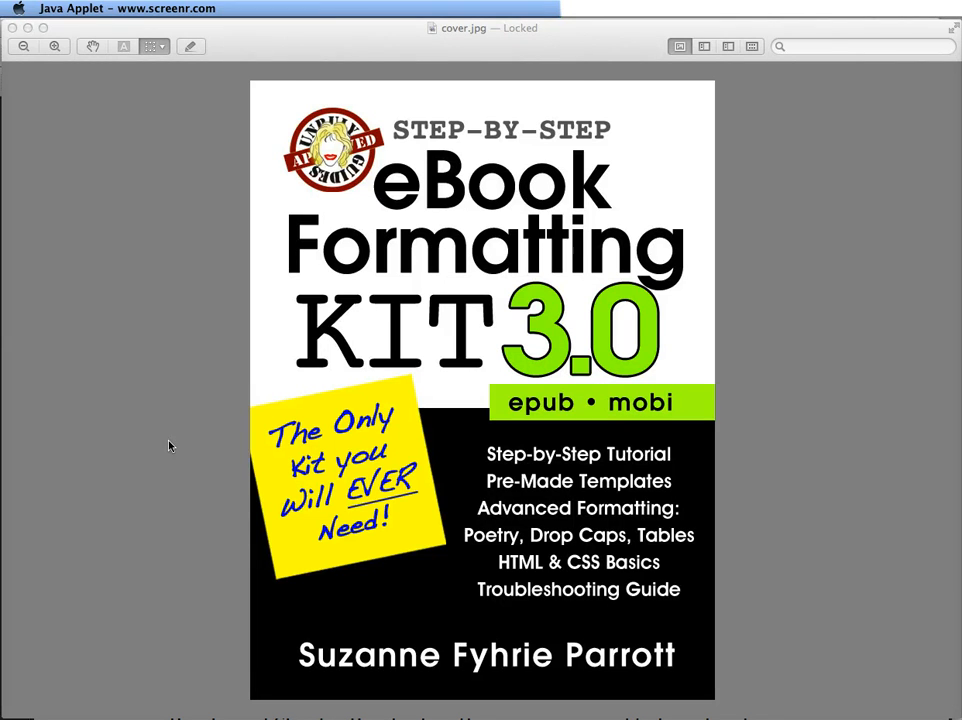
mouse_move(116, 56)
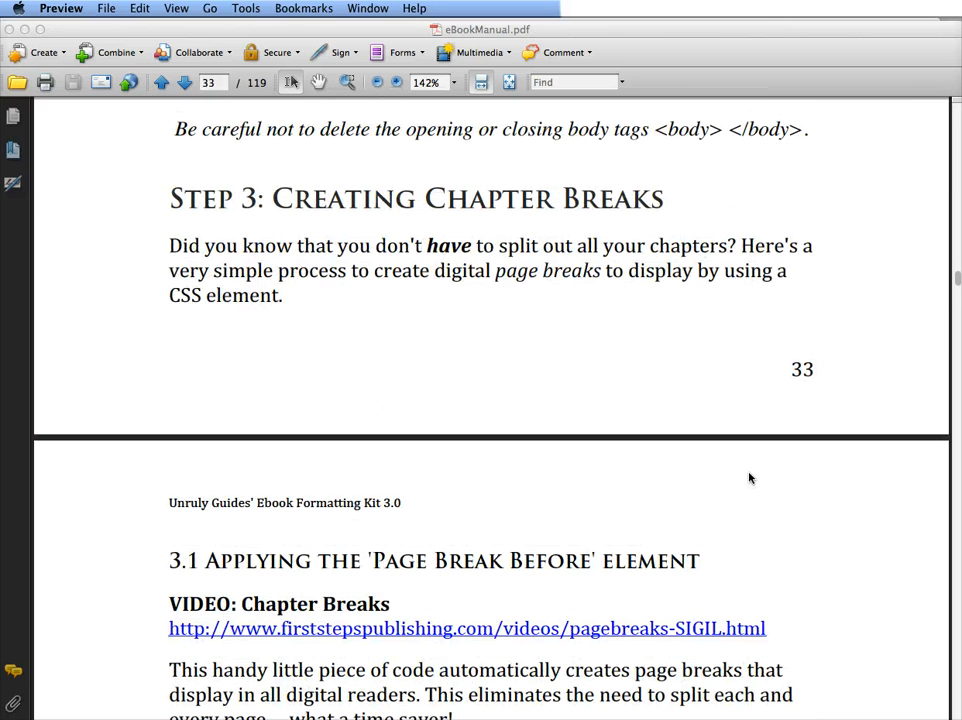
mouse_move(670, 204)
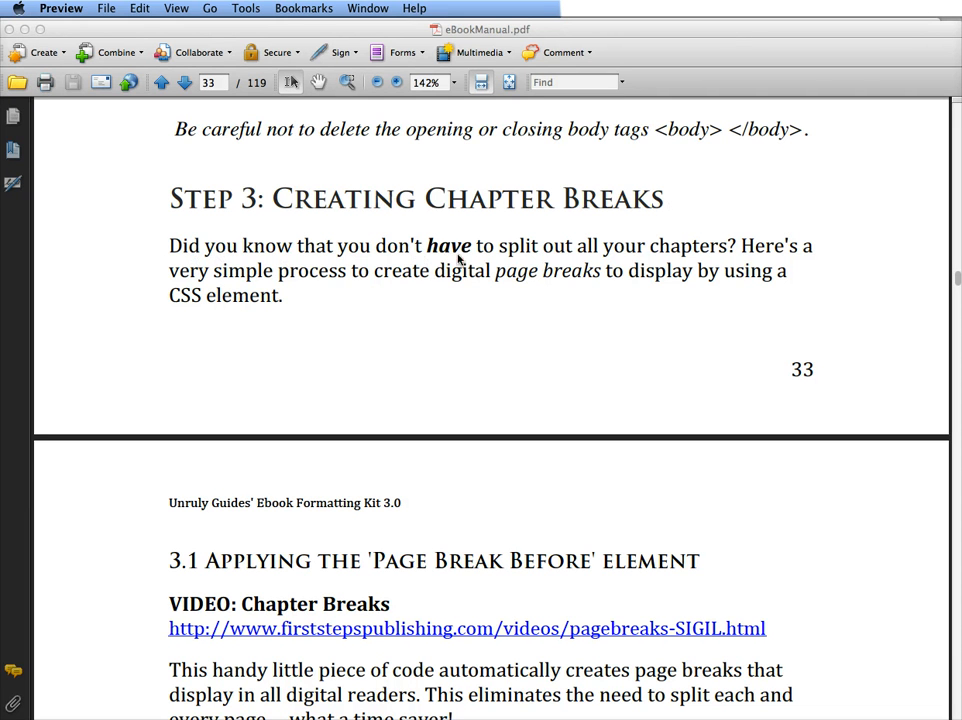
mouse_move(574, 396)
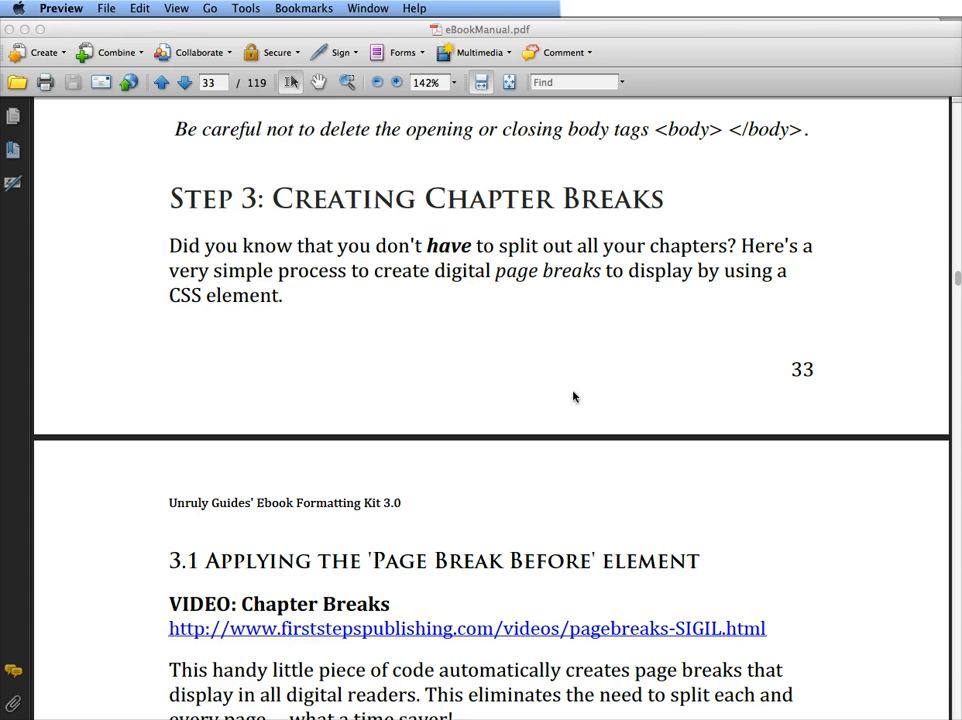
Scroll the eBook manual to section 3.1 showing the page-break-before CSS snippet
scroll("down", 3)
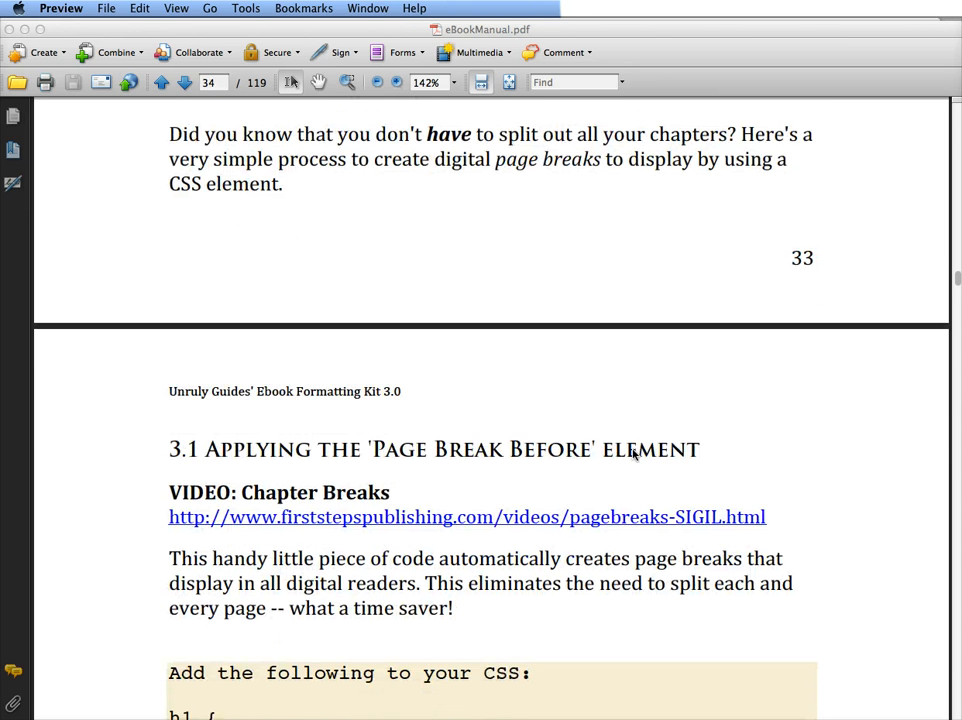
scroll("down", 3)
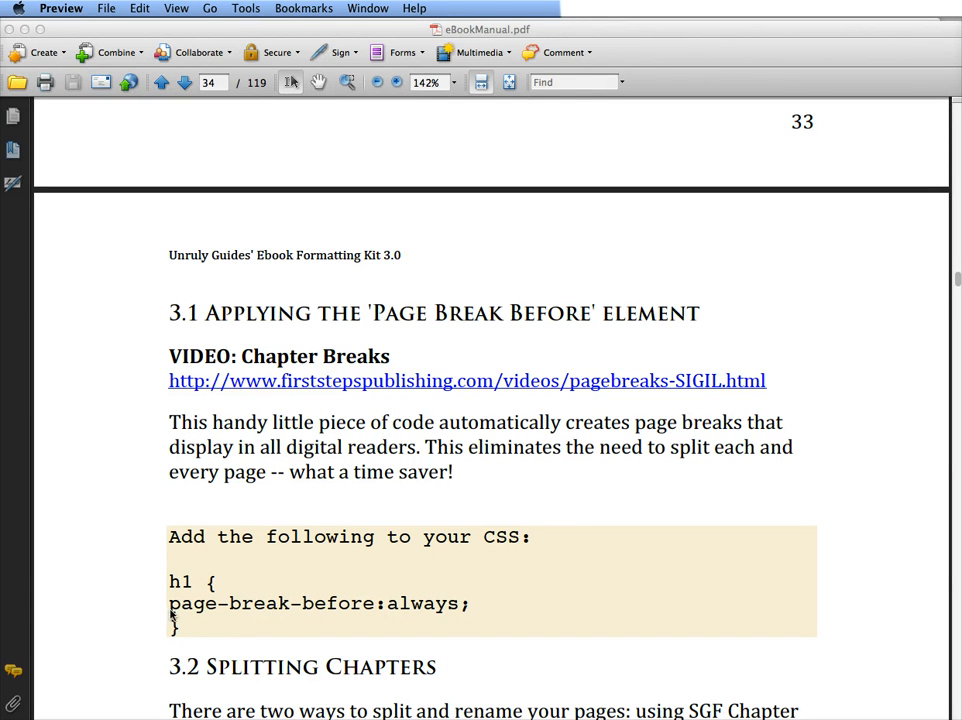
mouse_move(416, 612)
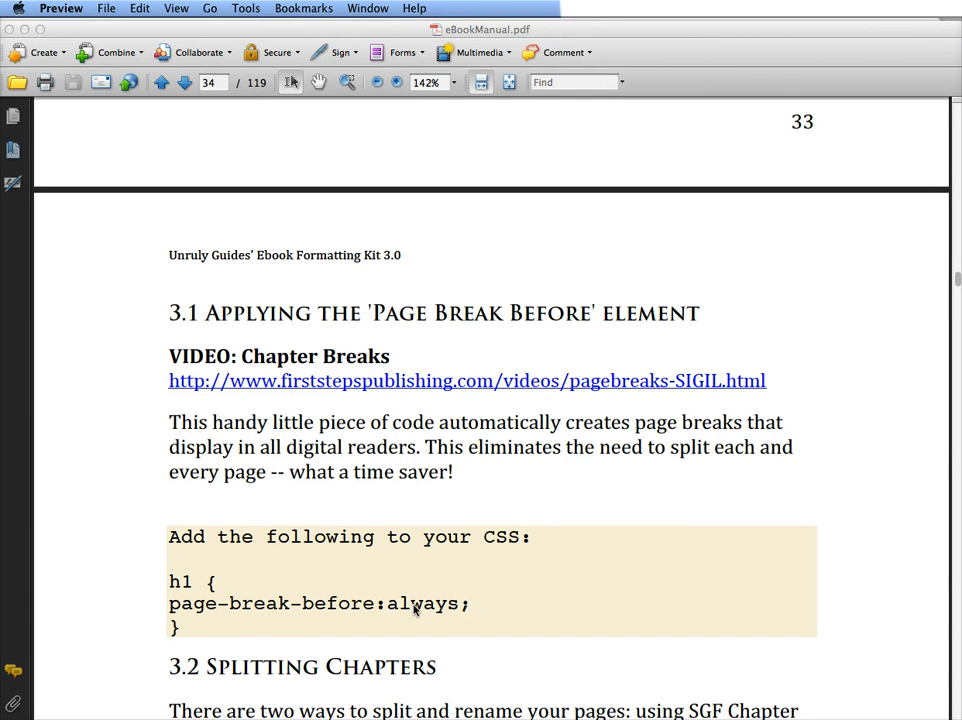
mouse_move(378, 510)
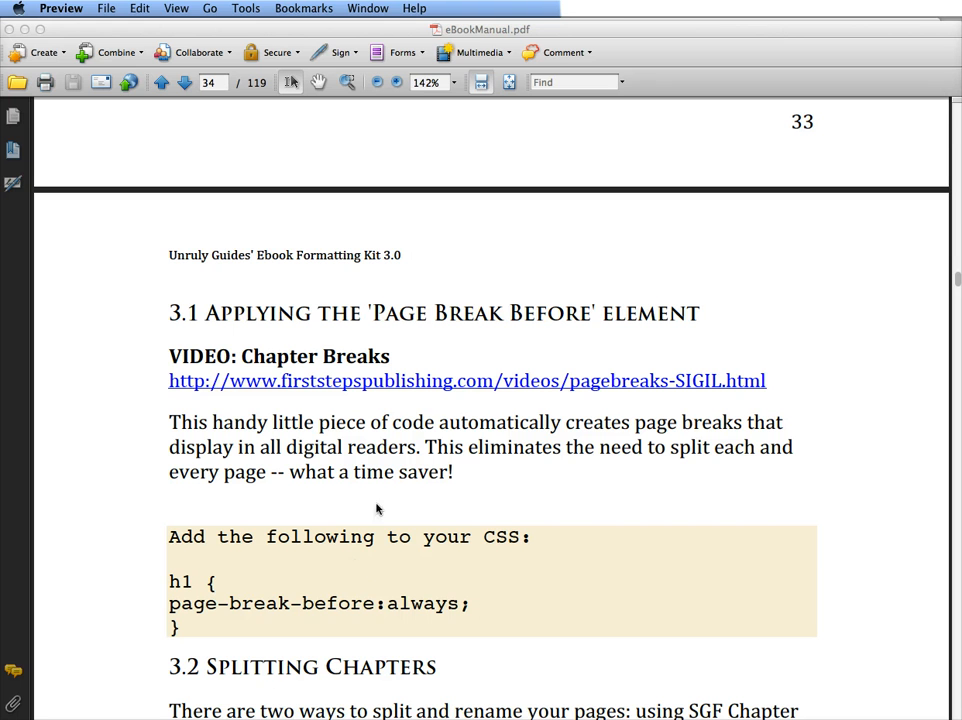
mouse_move(214, 564)
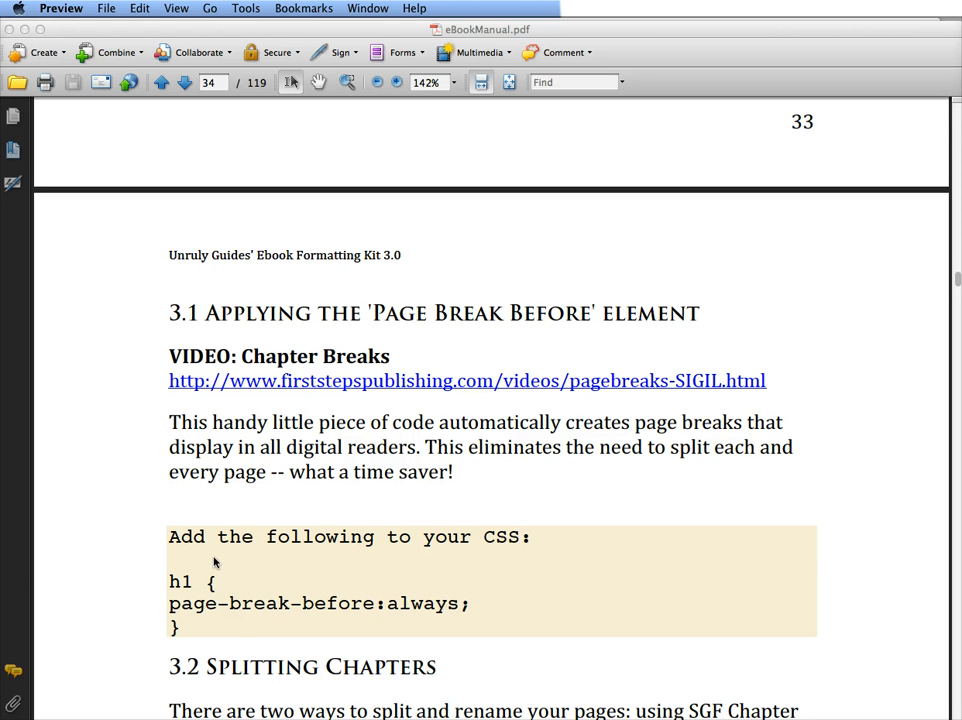
mouse_move(248, 618)
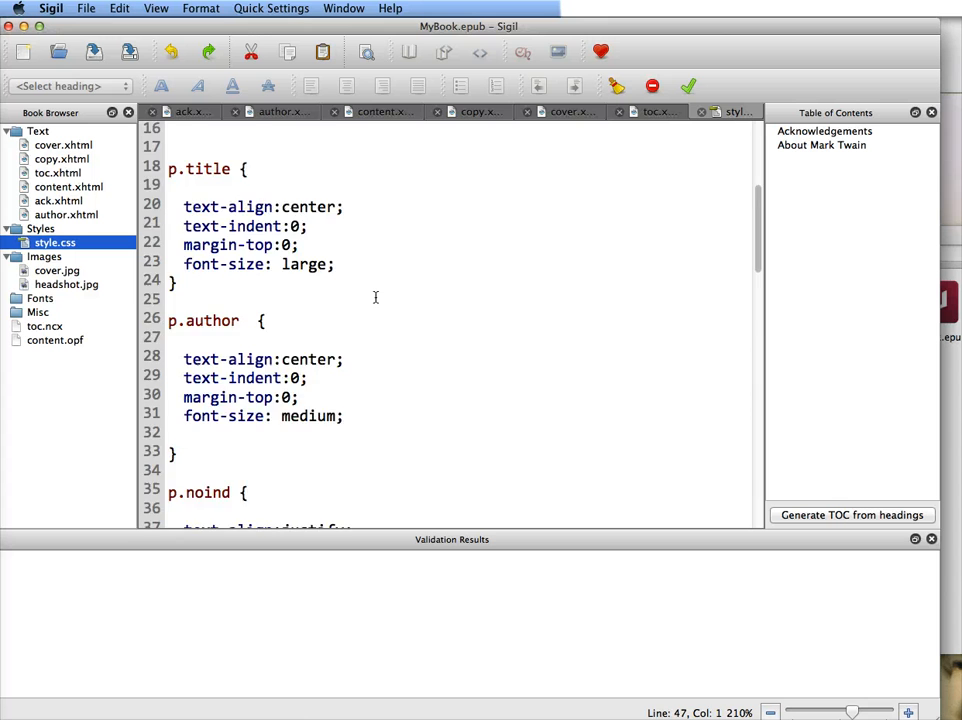
Scroll style.css down to the h1, h2, h3, h4, h5 heading rule
scroll("down", 3)
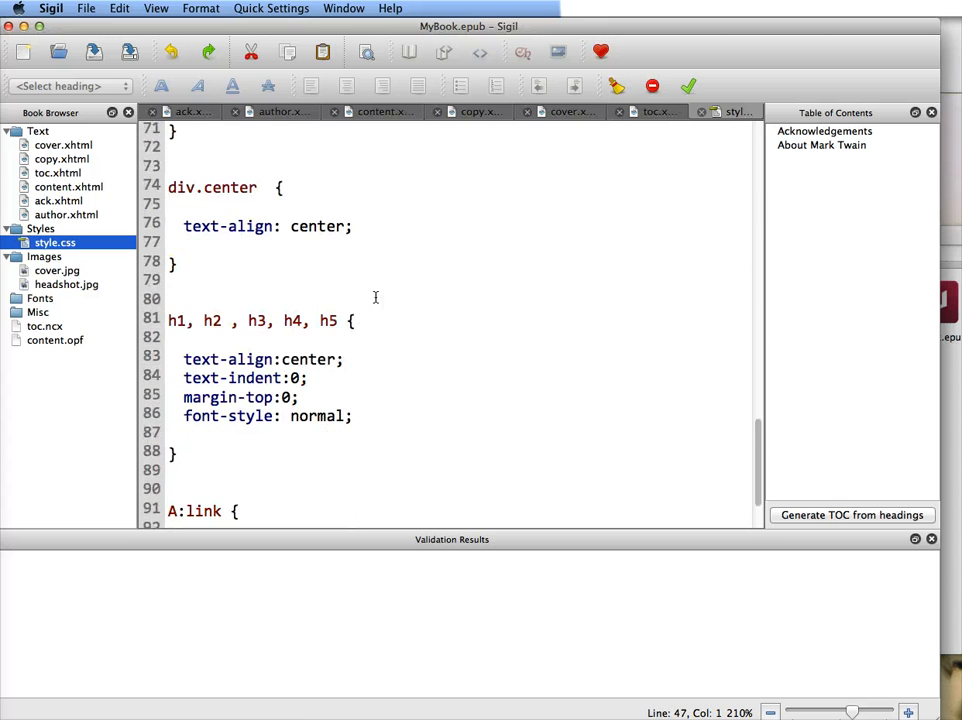
scroll("down", 3)
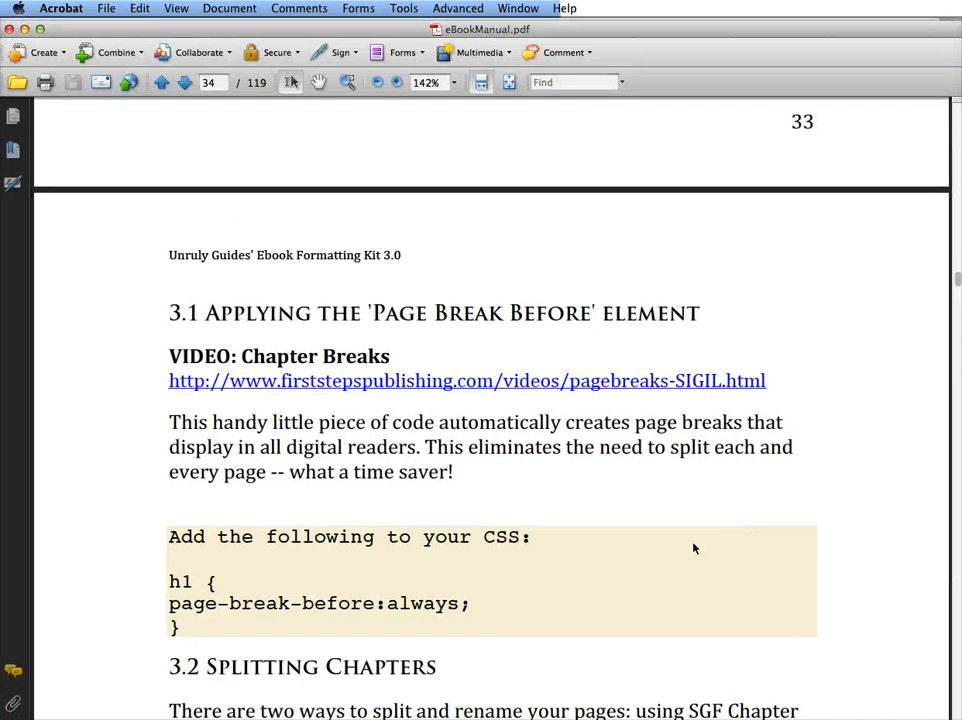
Copy the h1 { page-break-before:always; } snippet from the manual via Edit > Copy
scroll("down", 3)
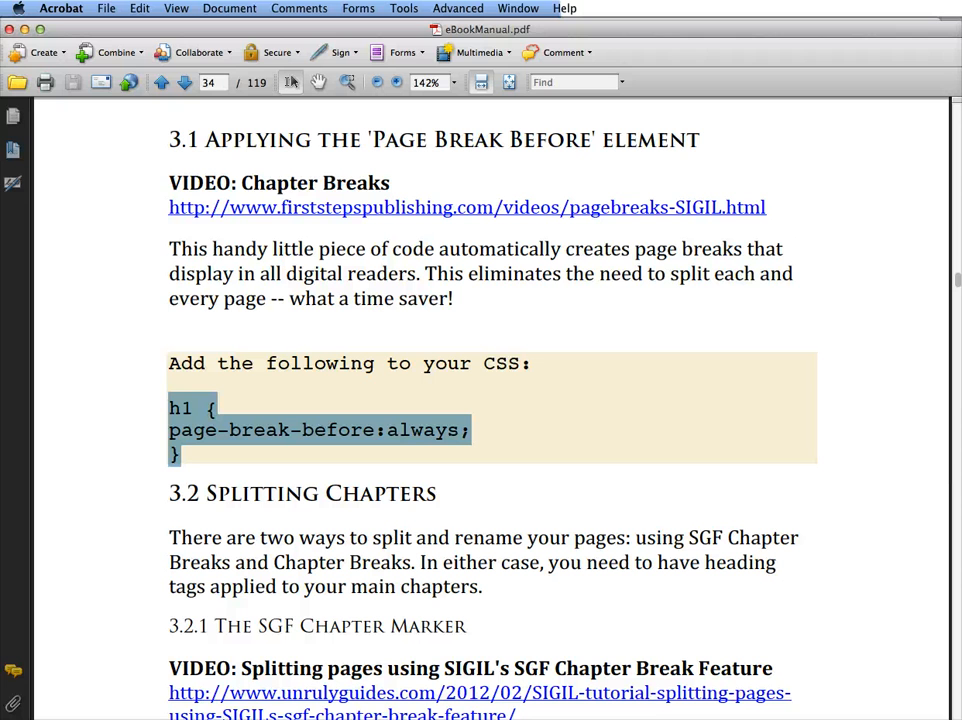
left_click(100, 8)
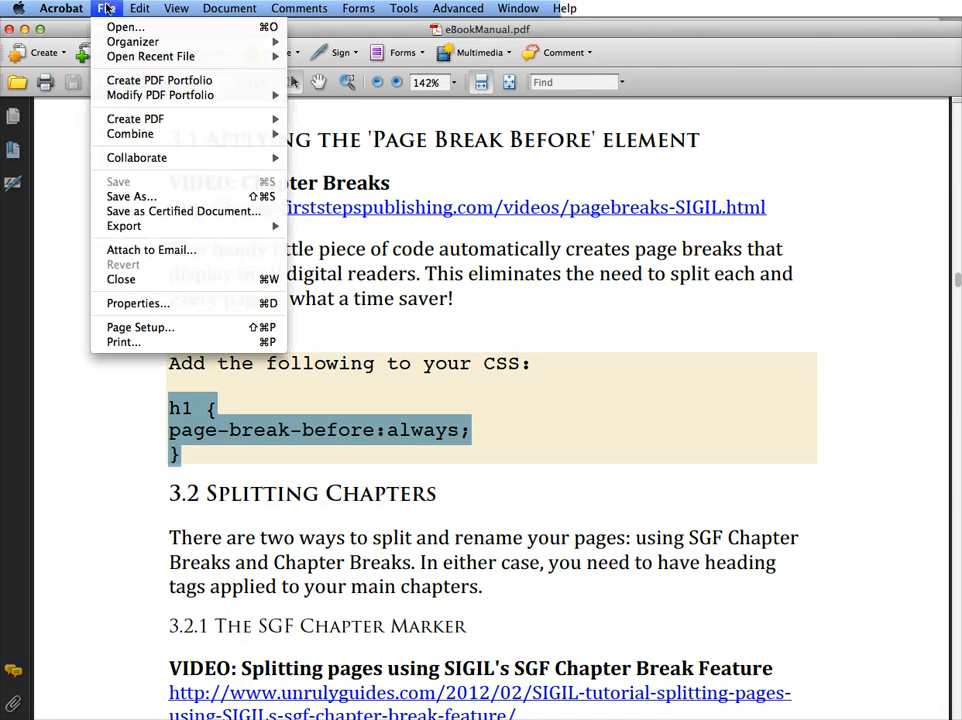
left_click(146, 8)
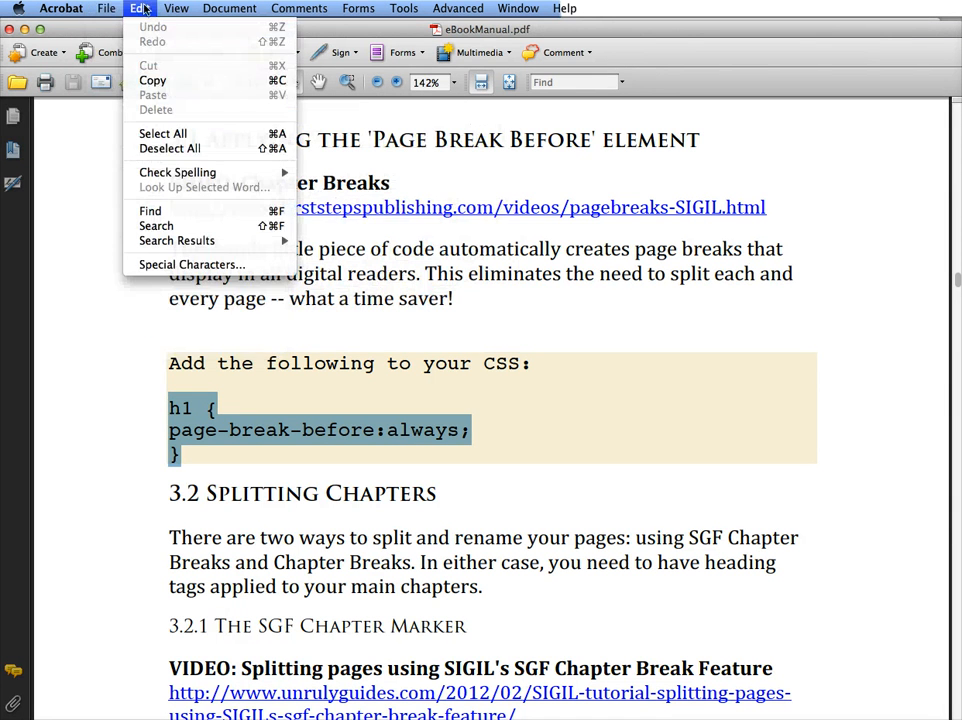
left_click(216, 428)
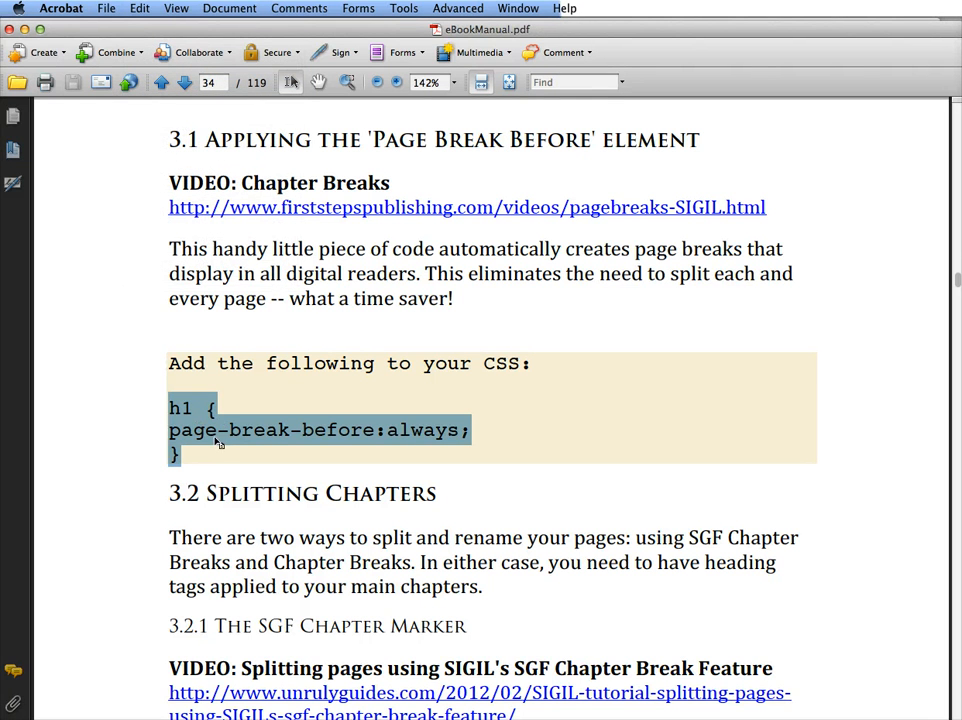
mouse_move(370, 434)
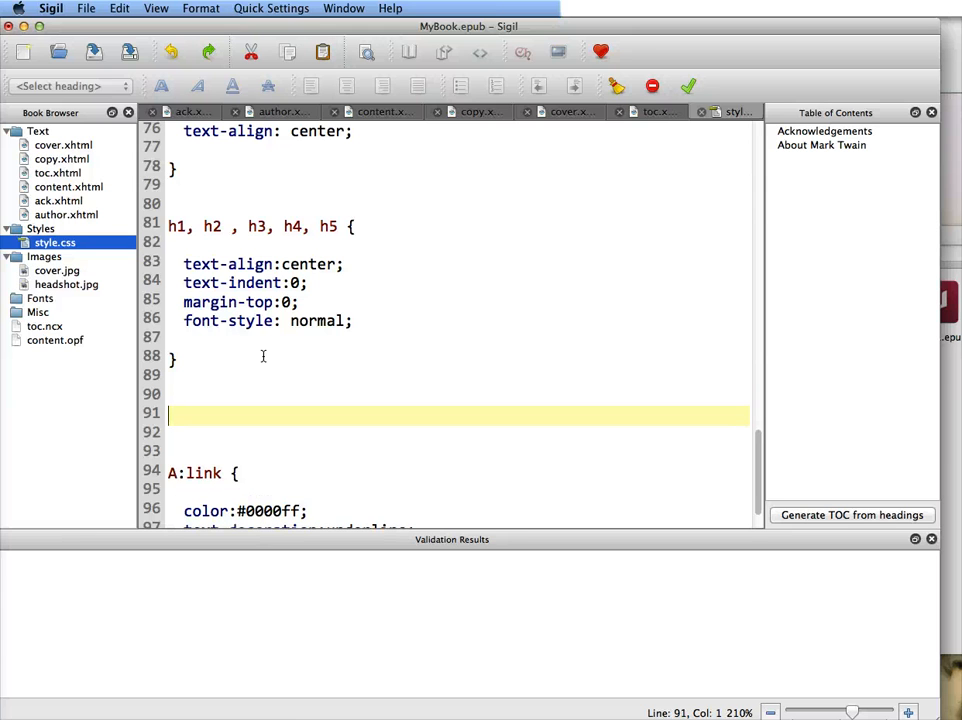
Add h1 { page-break-before:always; } below the heading rule and open content.xhtml
type("h1 {")
type("page-break-before:always;")
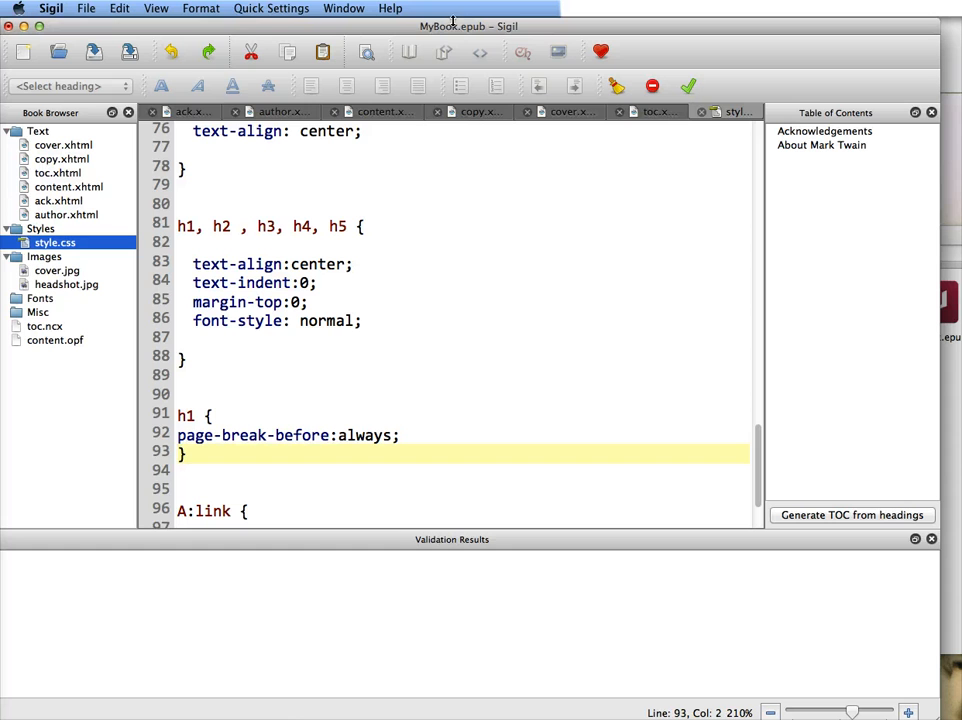
mouse_move(224, 414)
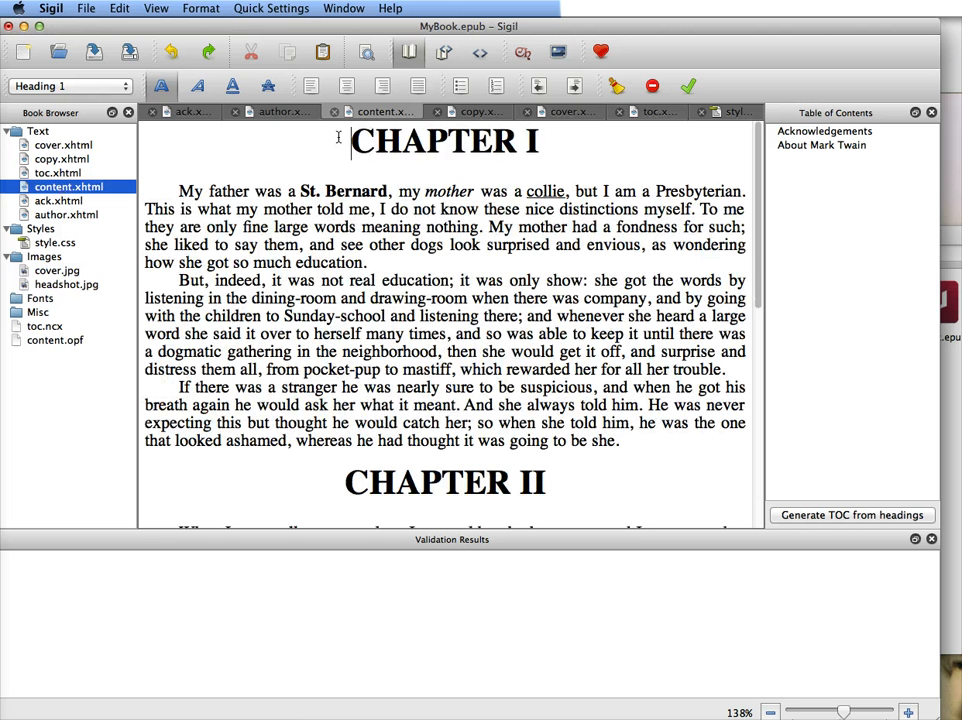
double_click(444, 140)
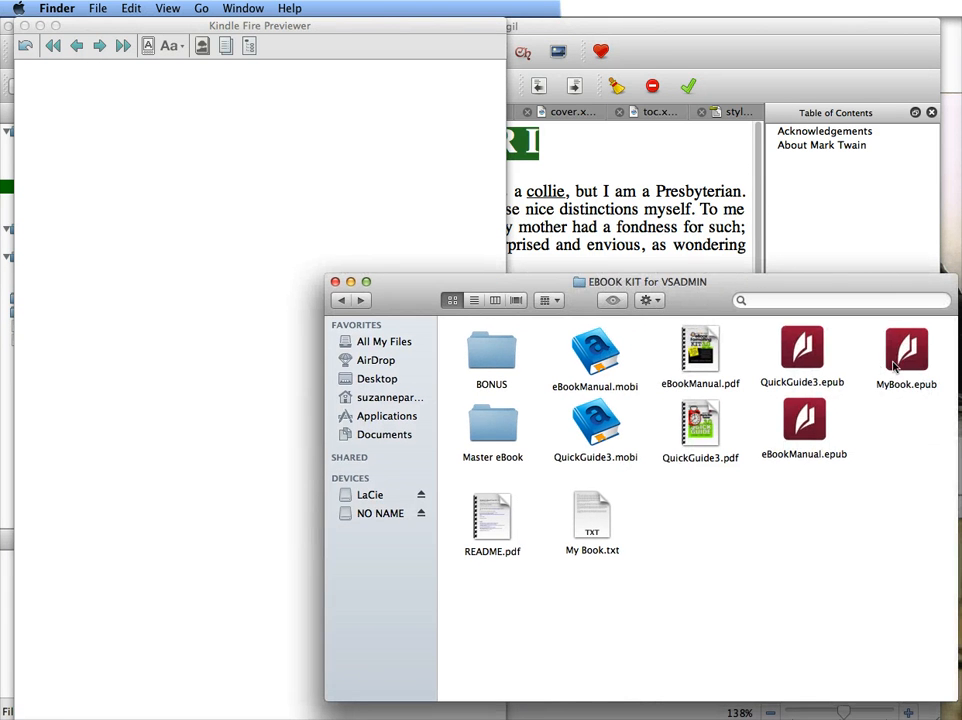
Open MyBook.epub from the e-book kit folder with Reader for Mac
left_click(904, 348)
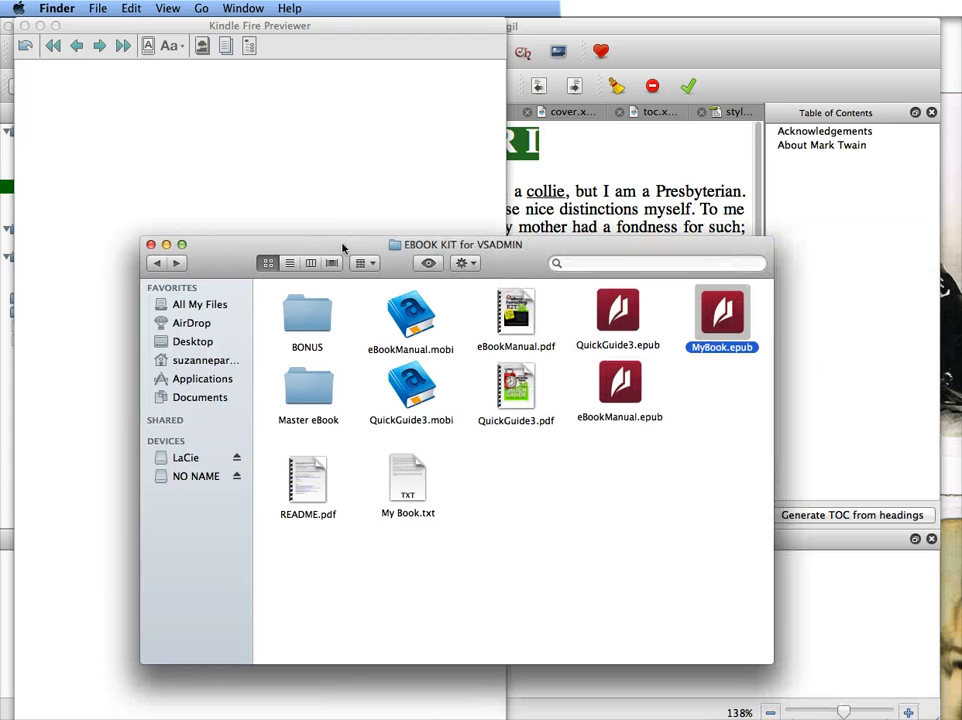
right_click(720, 312)
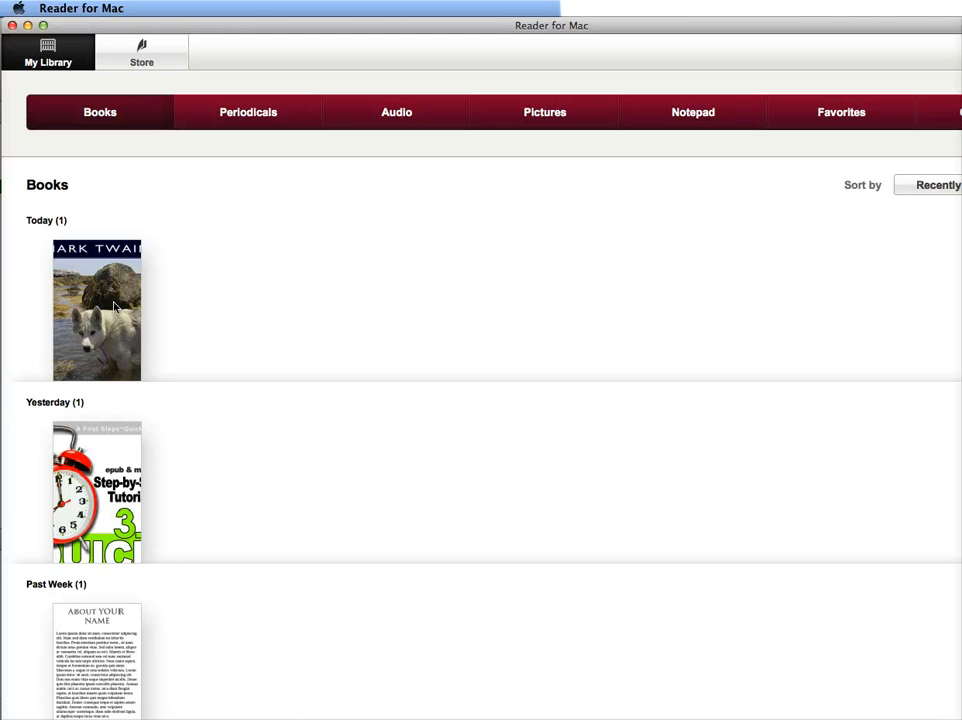
Open the book added today in Reader for Mac's library to preview it
double_click(92, 308)
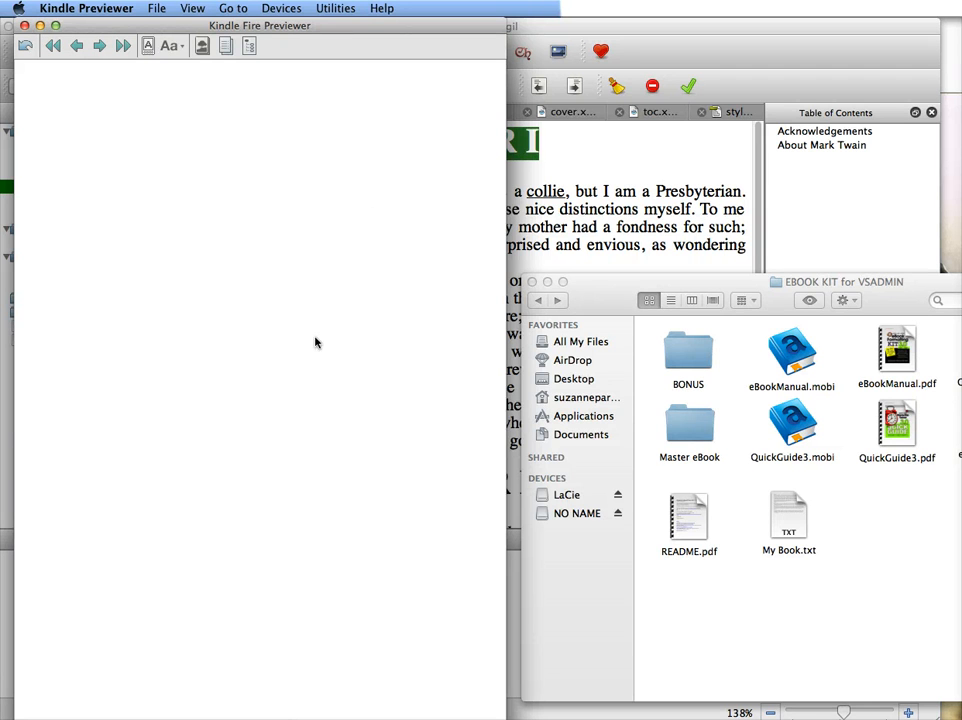
mouse_move(468, 354)
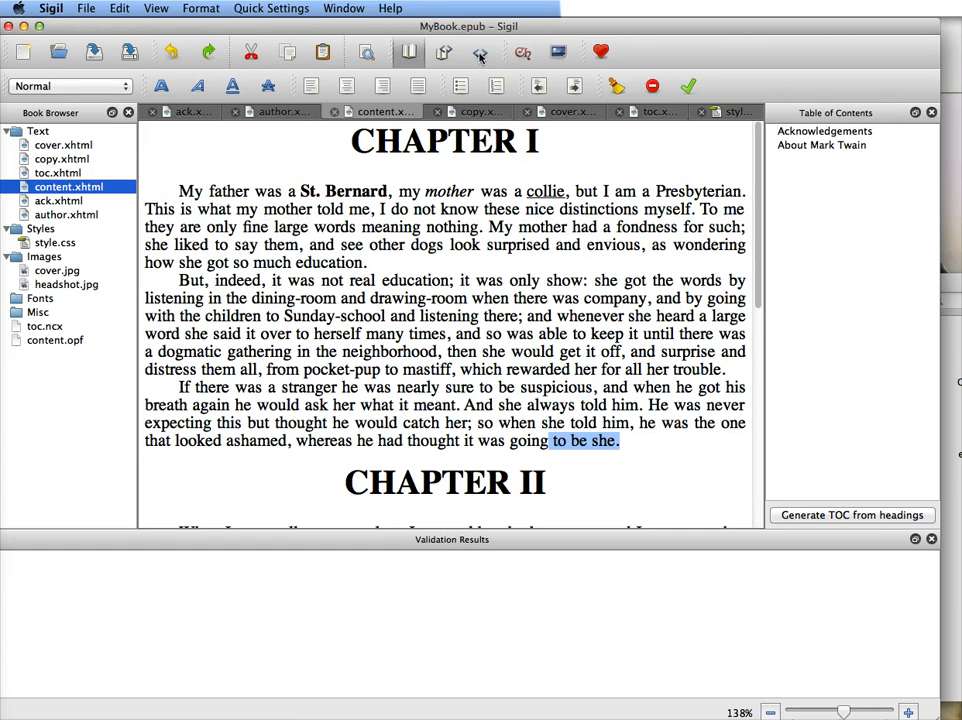
Show content.xhtml in Code View with the cursor just before <h1>CHAPTER III</h1>
left_click(480, 52)
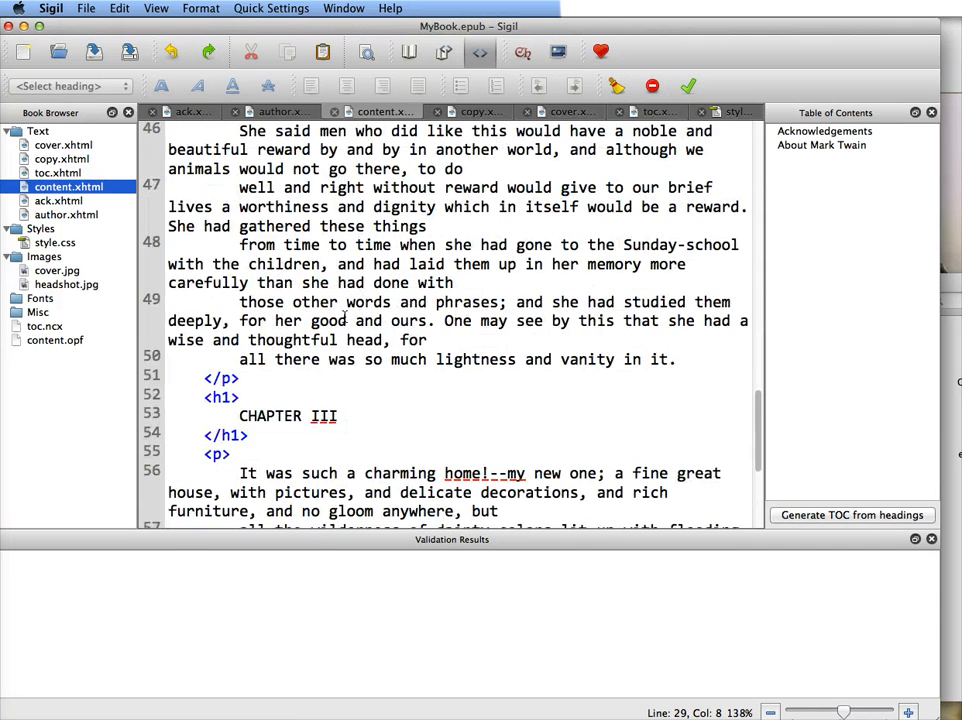
scroll("down", 3)
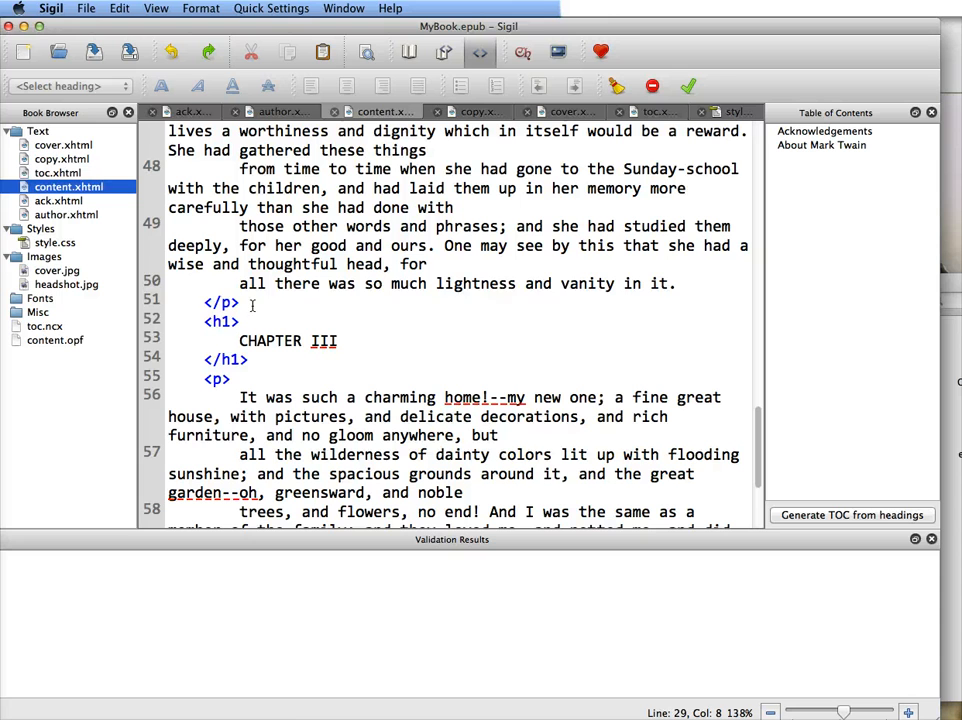
left_click(200, 300)
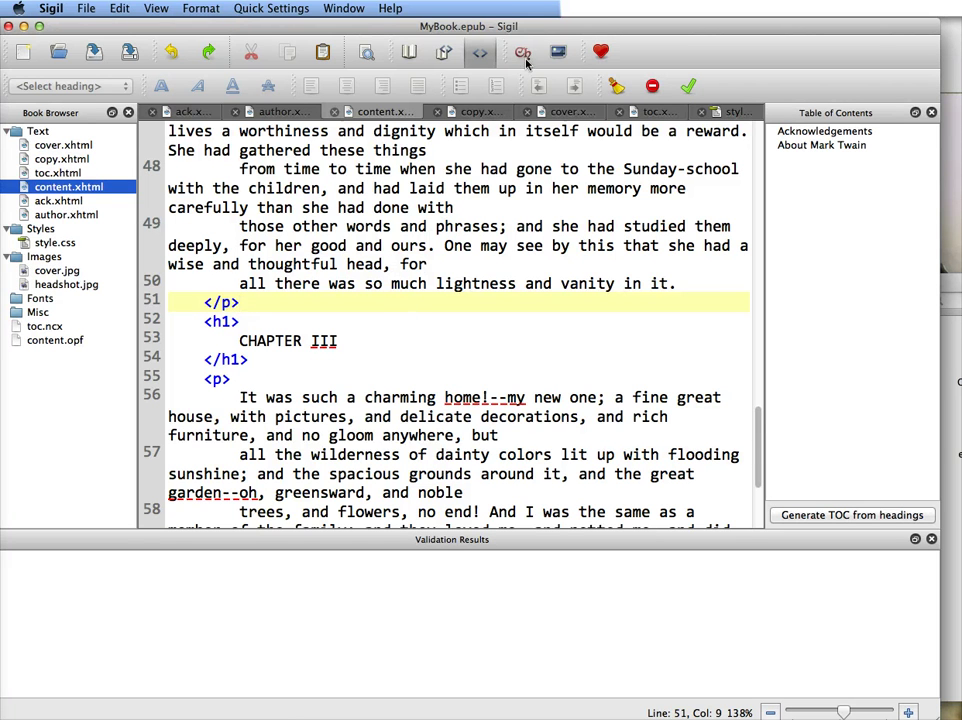
mouse_move(522, 52)
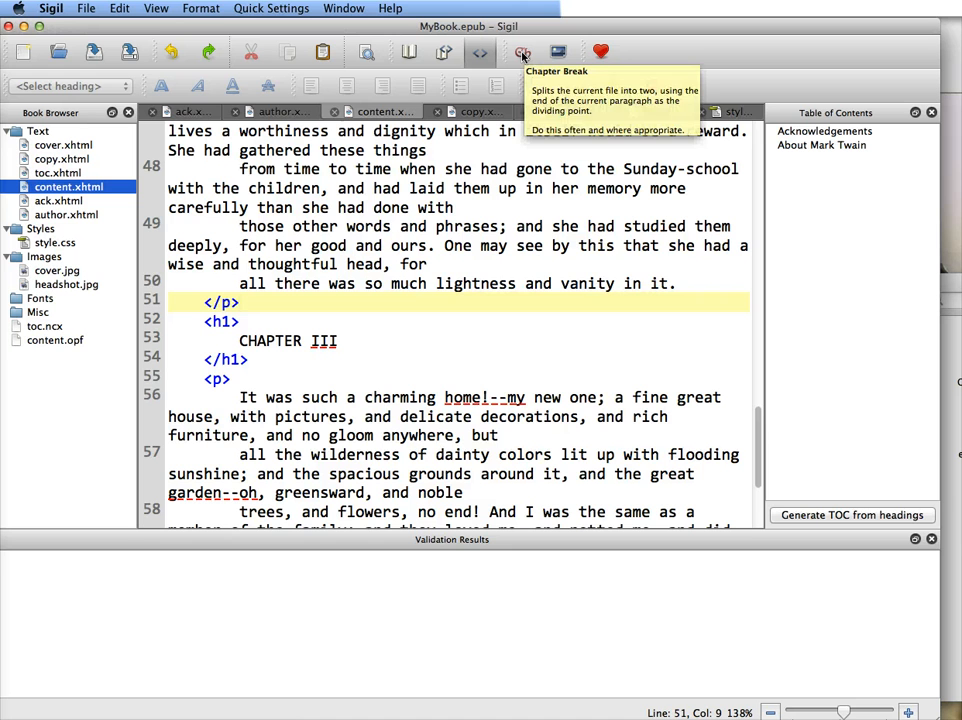
Split content.xhtml at the cursor so CHAPTER III starts Section0001.xhtml
left_click(520, 52)
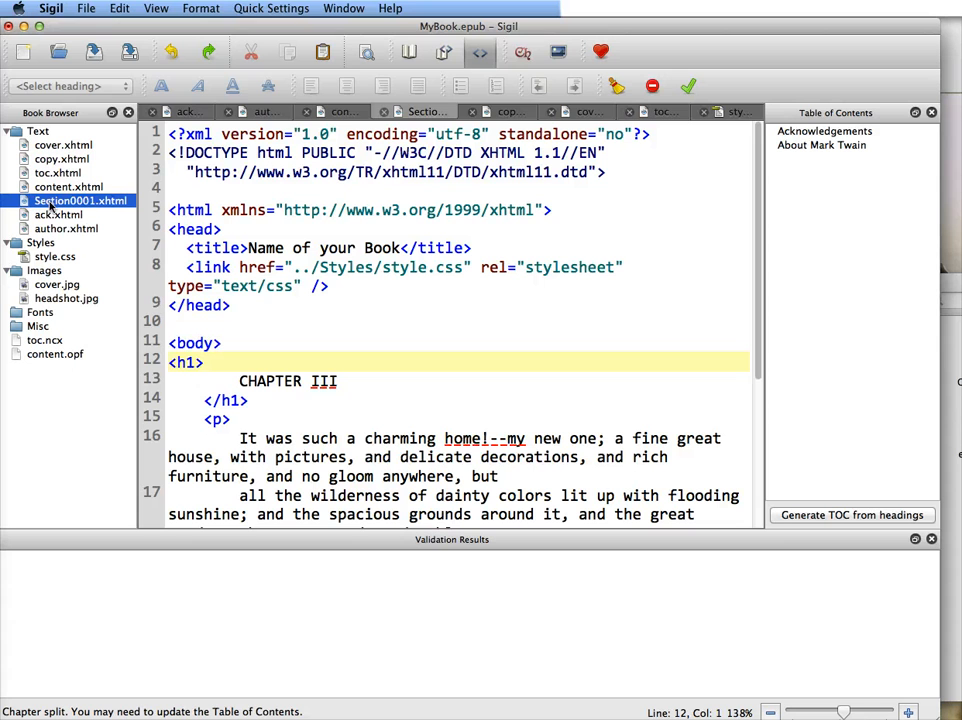
mouse_move(118, 240)
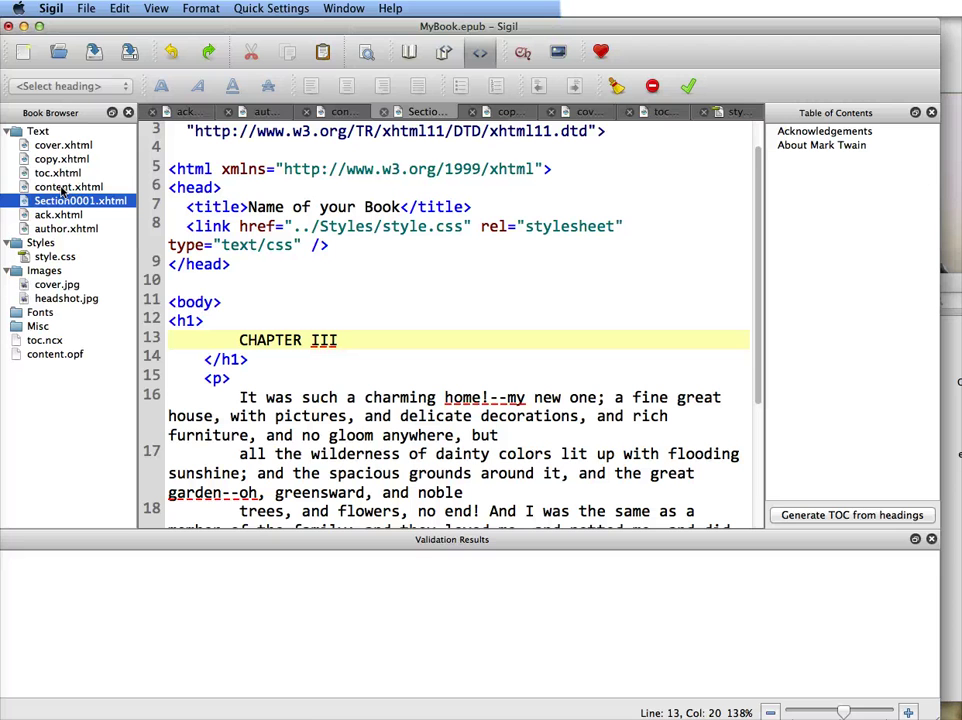
Merge Section0001.xhtml back into content.xhtml from the Book Browser
left_click(68, 188)
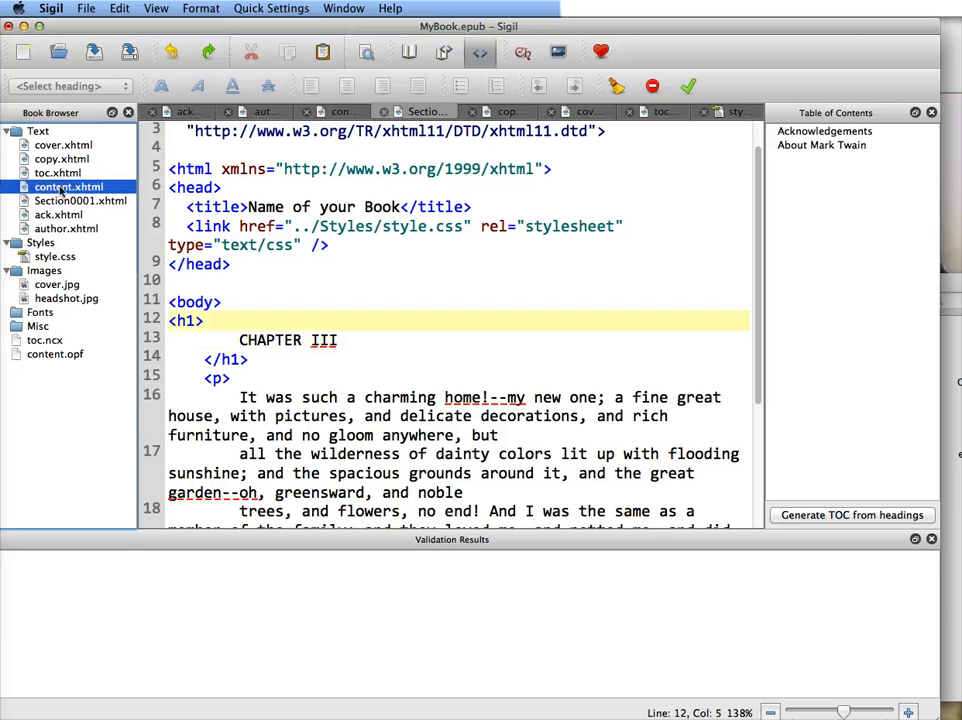
left_click(80, 200)
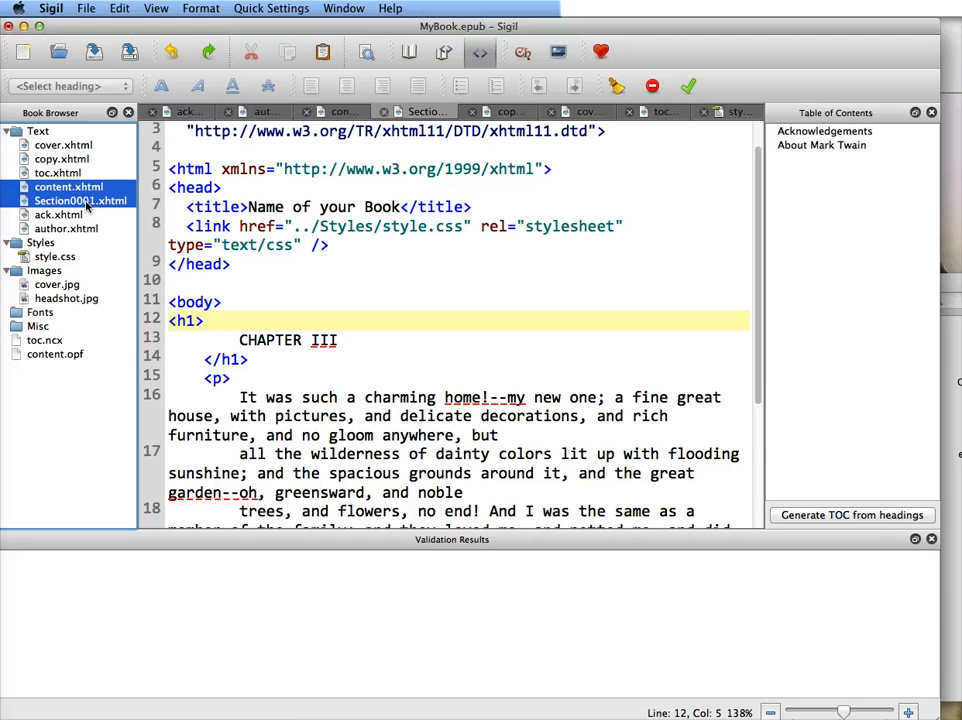
right_click(80, 200)
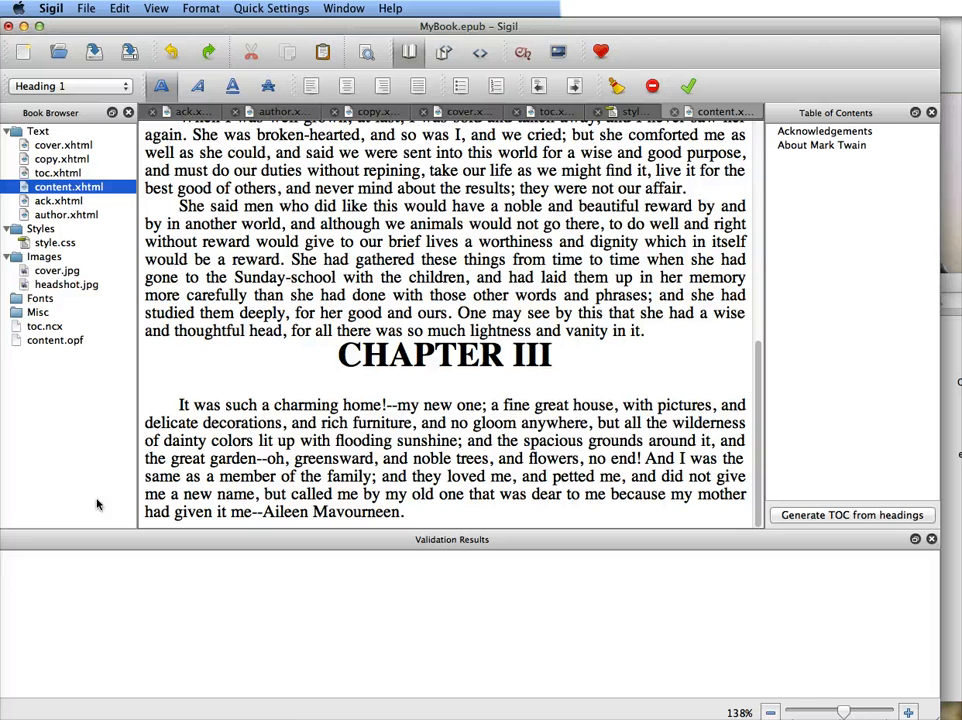
mouse_move(614, 524)
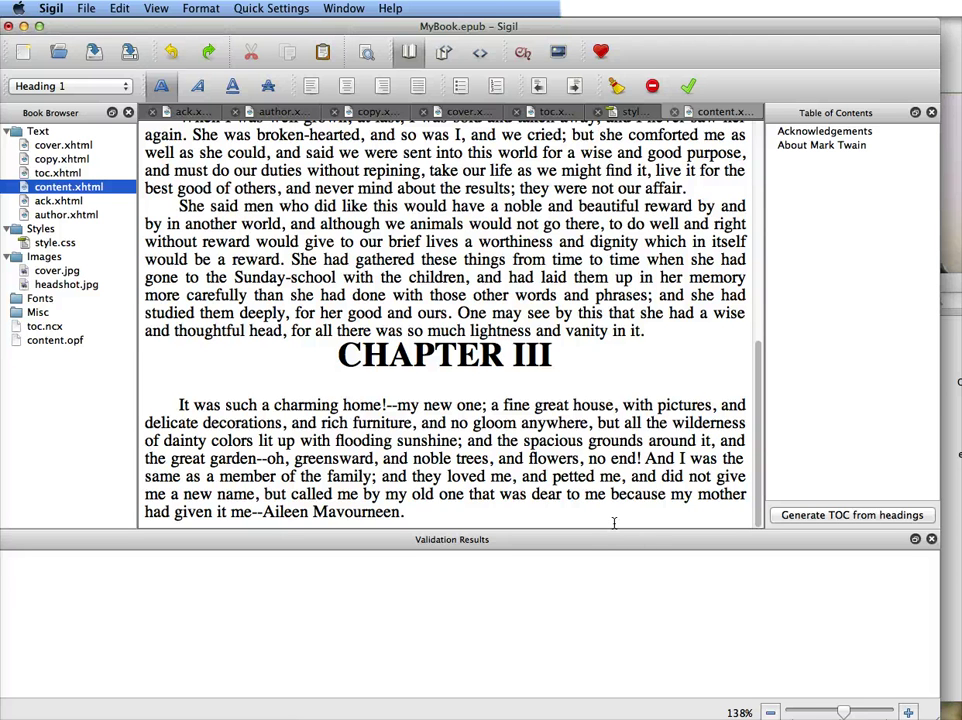
mouse_move(880, 486)
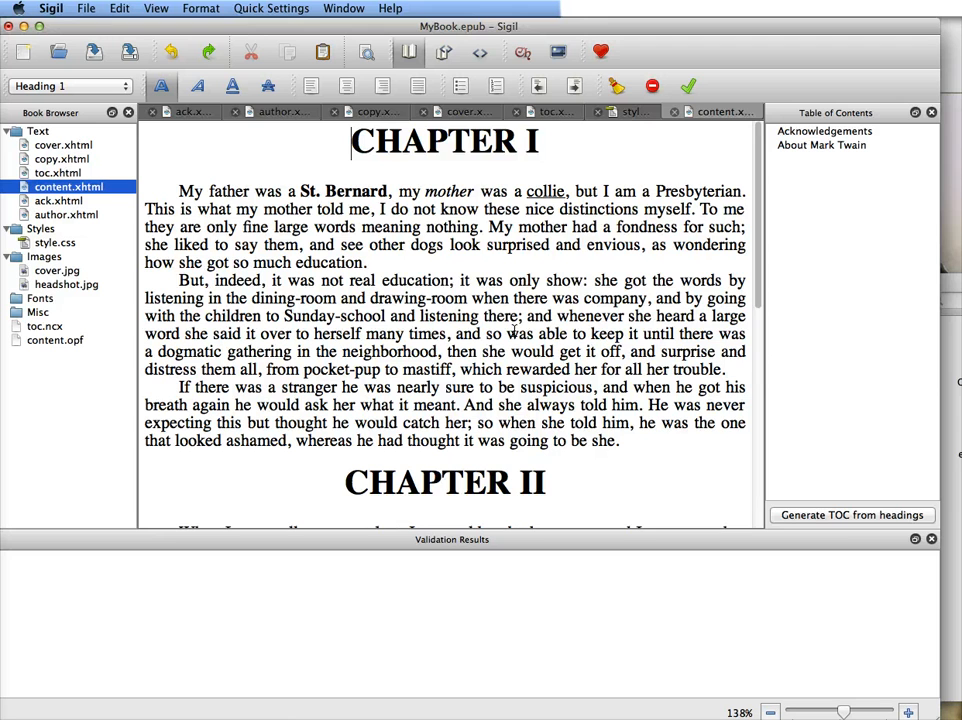
Regenerate the TOC from headings listing CHAPTER I–III, then save MyBook.epub
left_click(852, 516)
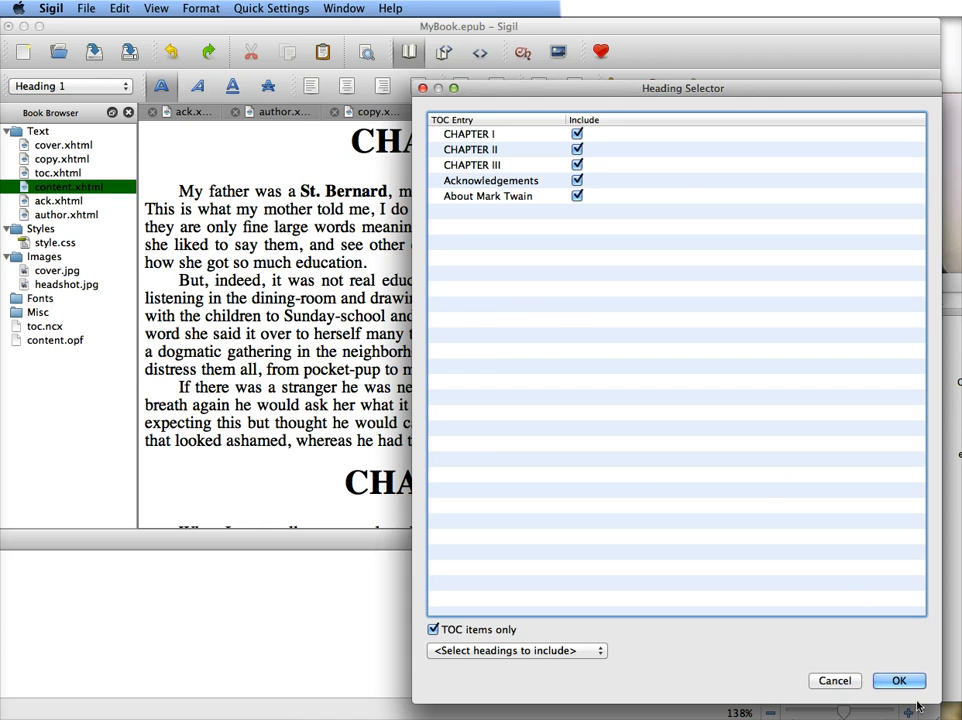
left_click(904, 680)
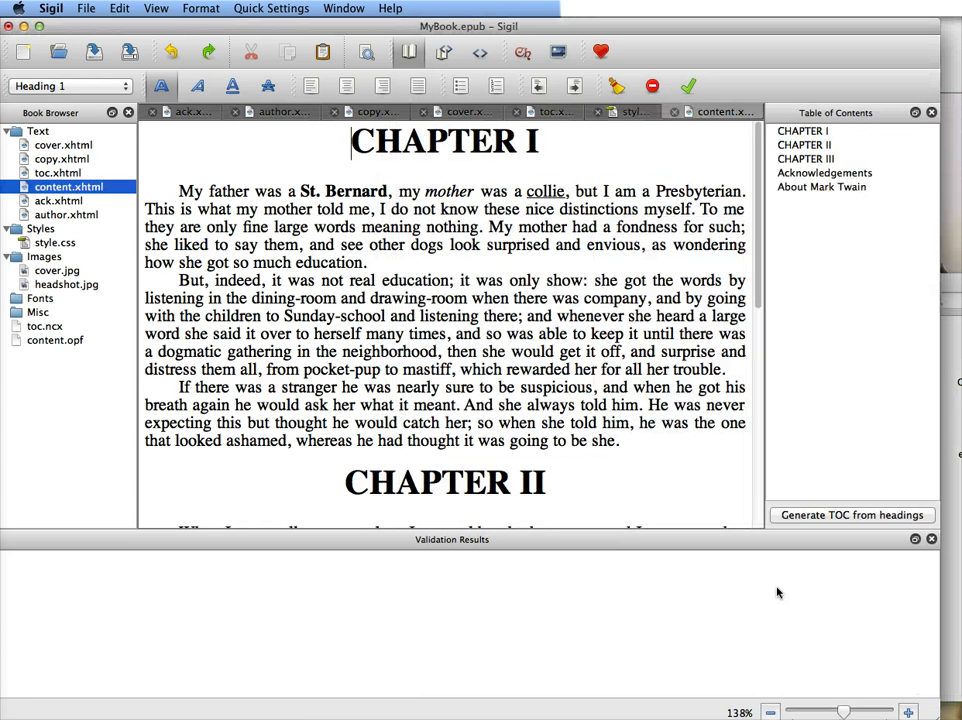
key("cmd+s")
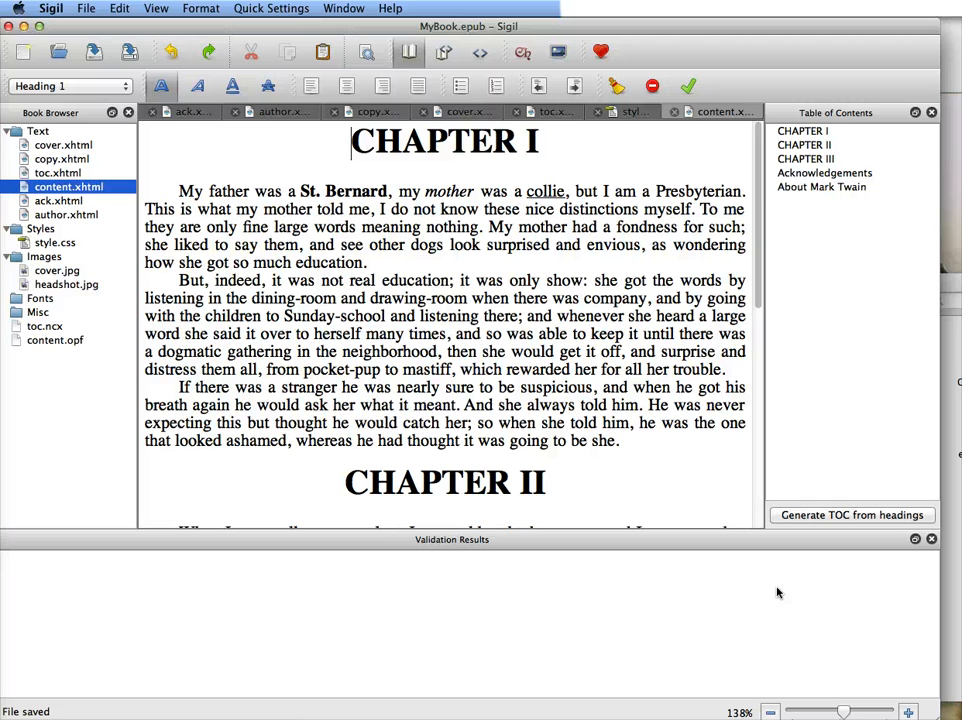
mouse_move(780, 590)
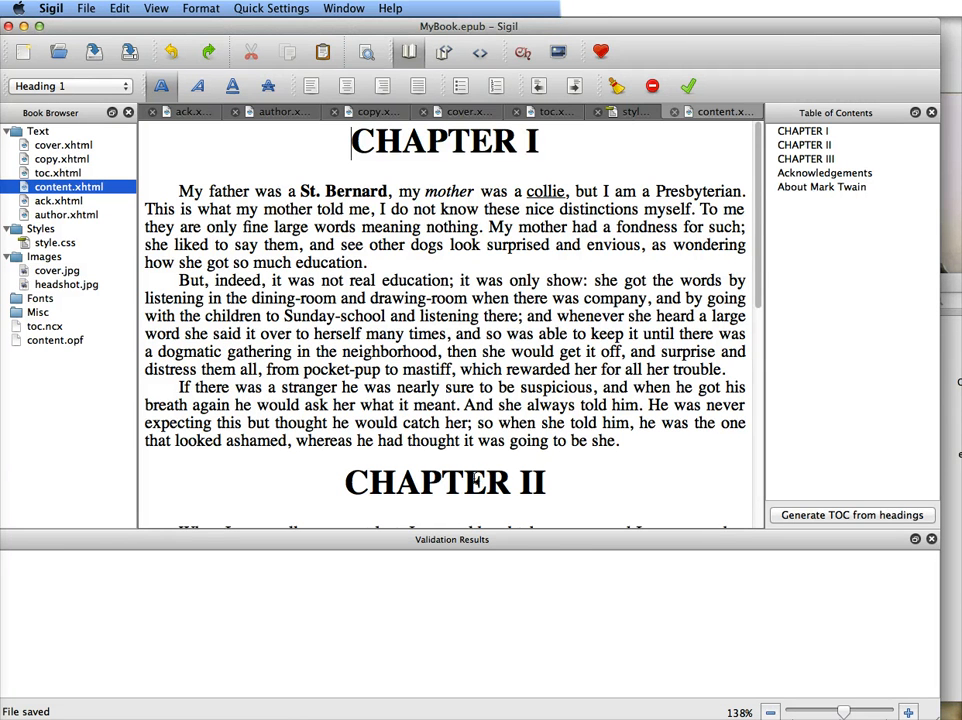